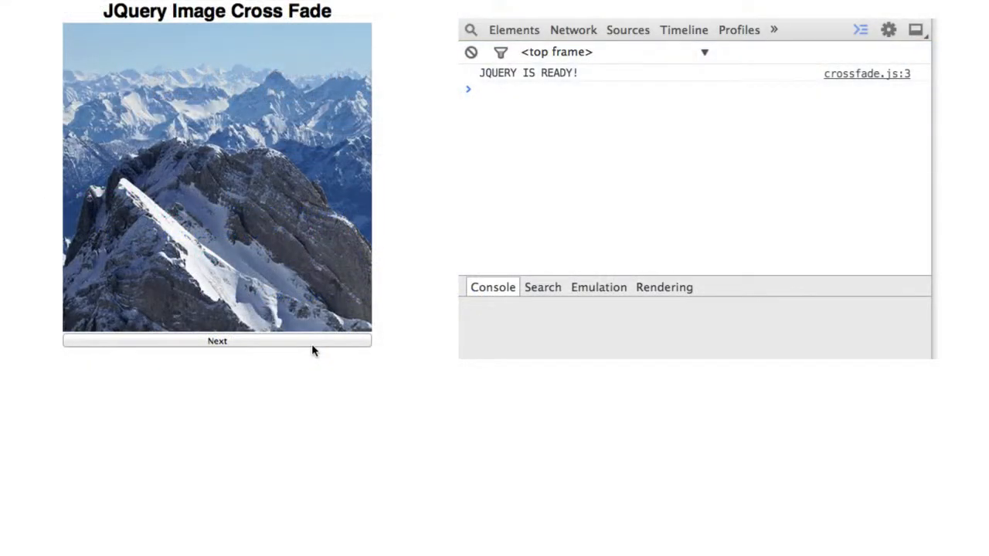
mouse_move(247, 343)
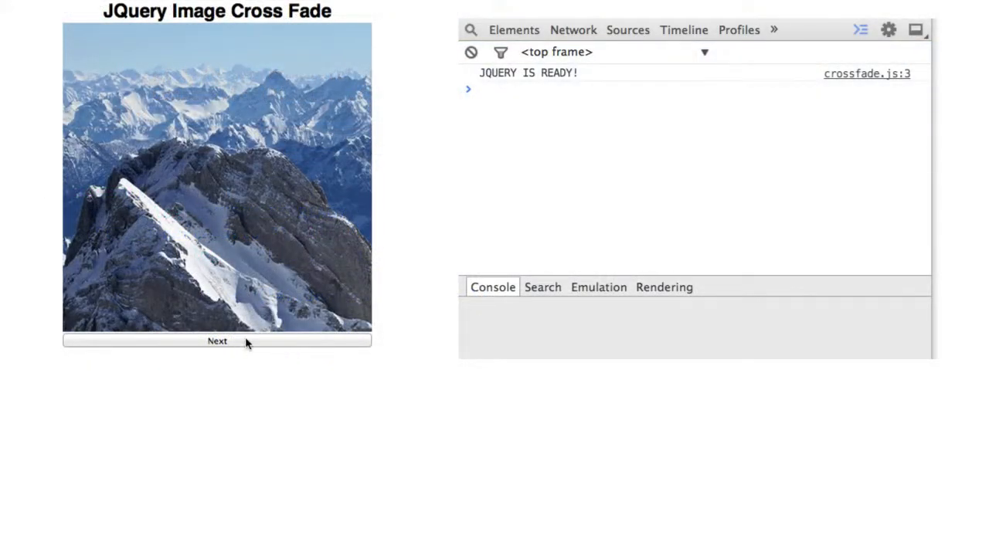
- Fade through four mountain images with Next, logging each click and fadeOut call in the Console
left_click(216, 341)
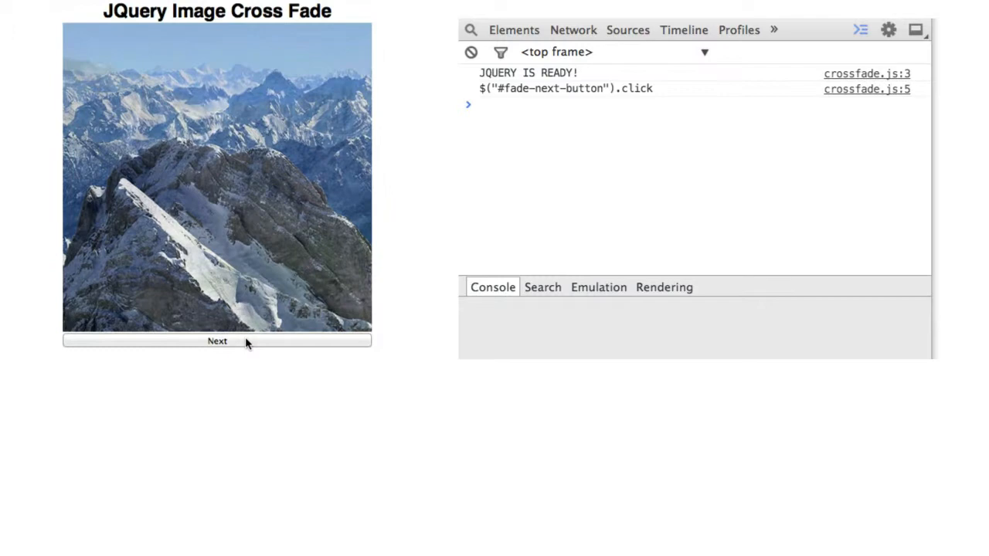
left_click(216, 342)
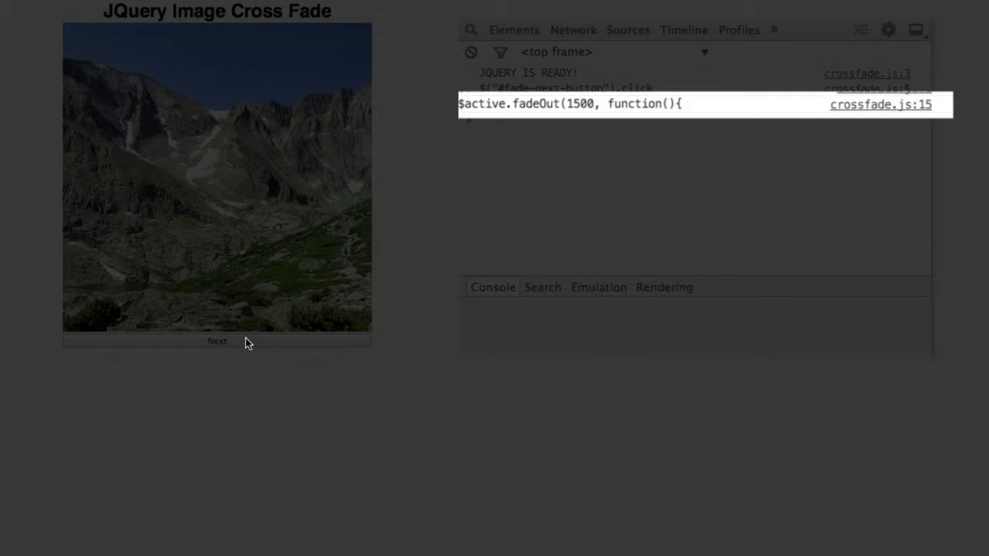
left_click(217, 341)
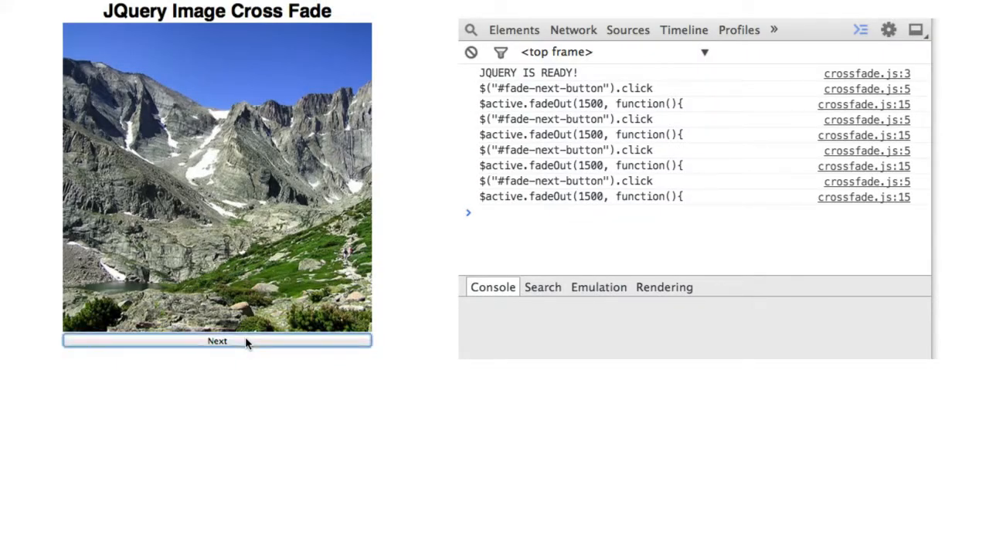
left_click(216, 341)
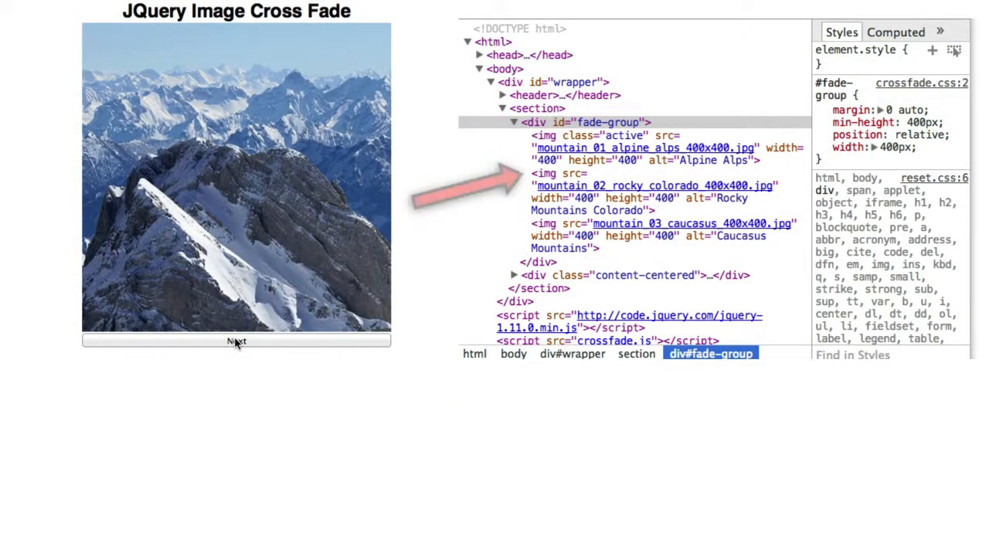
- Fade forward twice until the Caucasus Mountains img gains the active class and the others hide
left_click(235, 342)
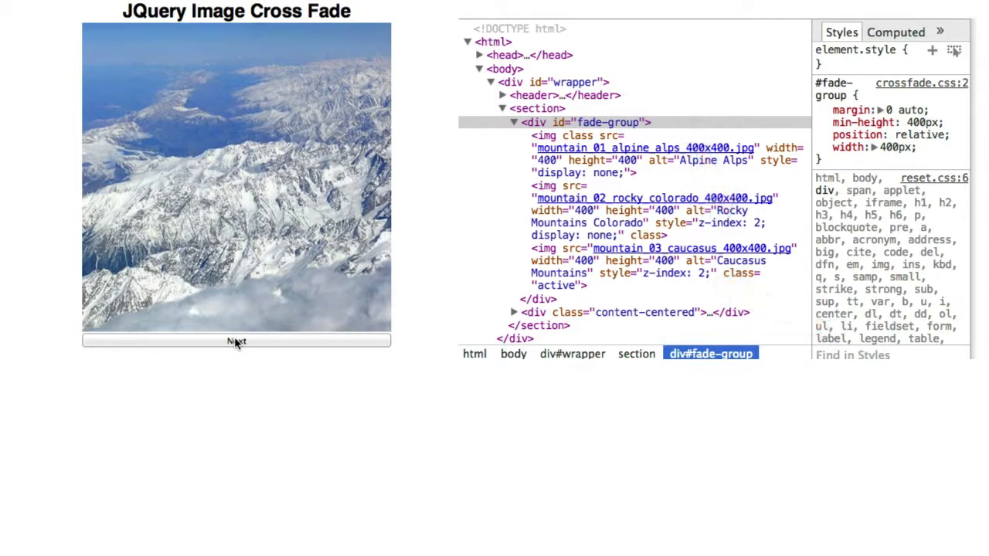
left_click(235, 341)
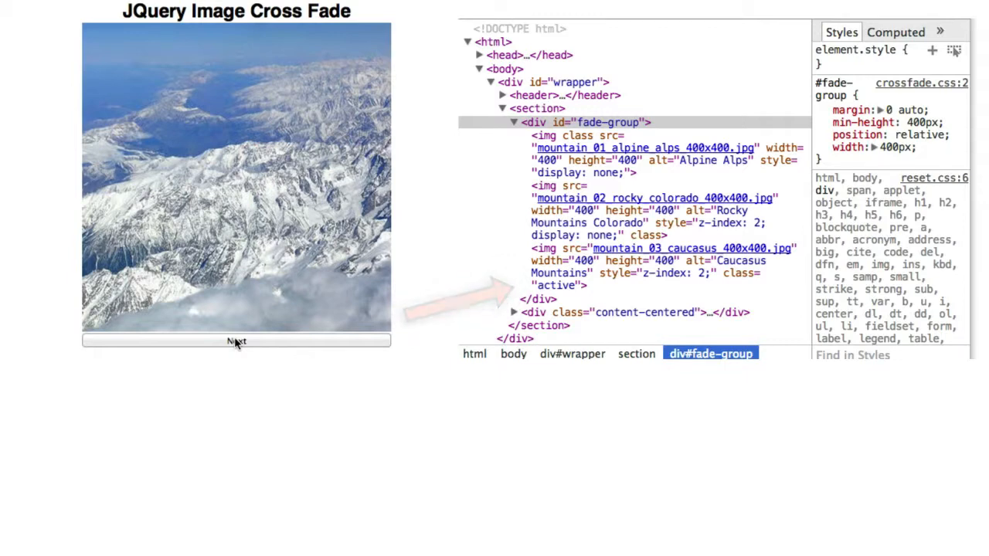
- Cycle the slideshow back to the Alpine Alps image, now active with z-index 3
left_click(235, 341)
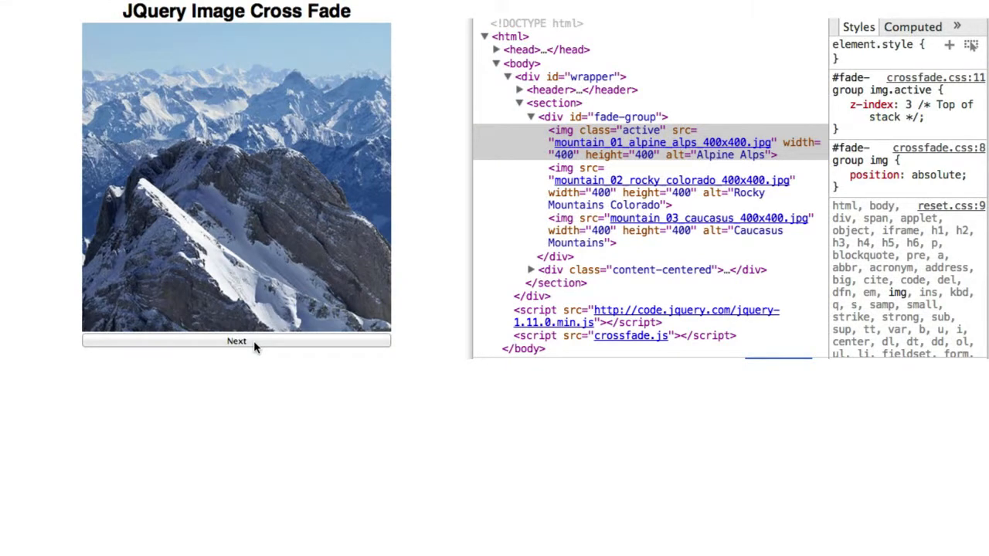
- Fade past Alpine Alps and Caucasus, clicking mid-fade, until every fade-group img is display: none
left_click(235, 341)
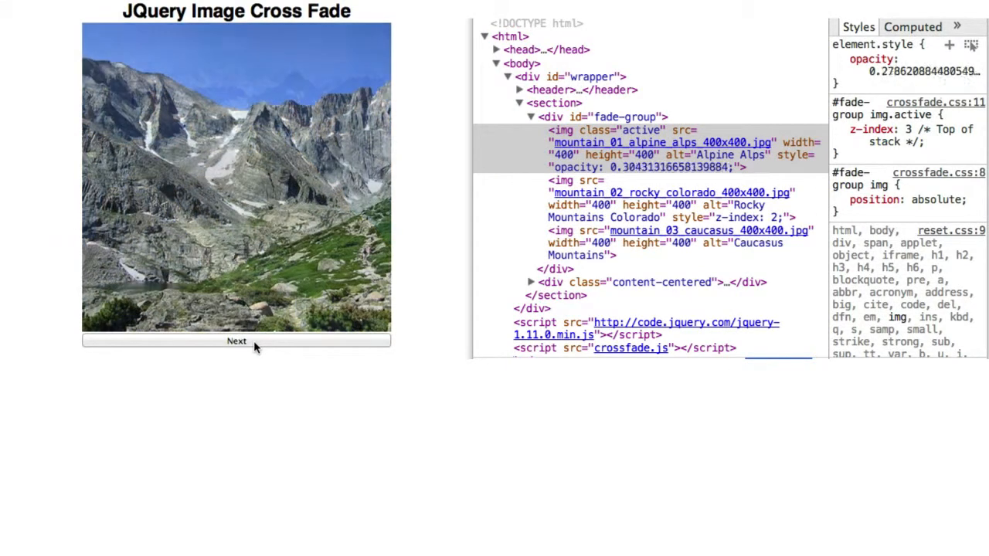
left_click(236, 341)
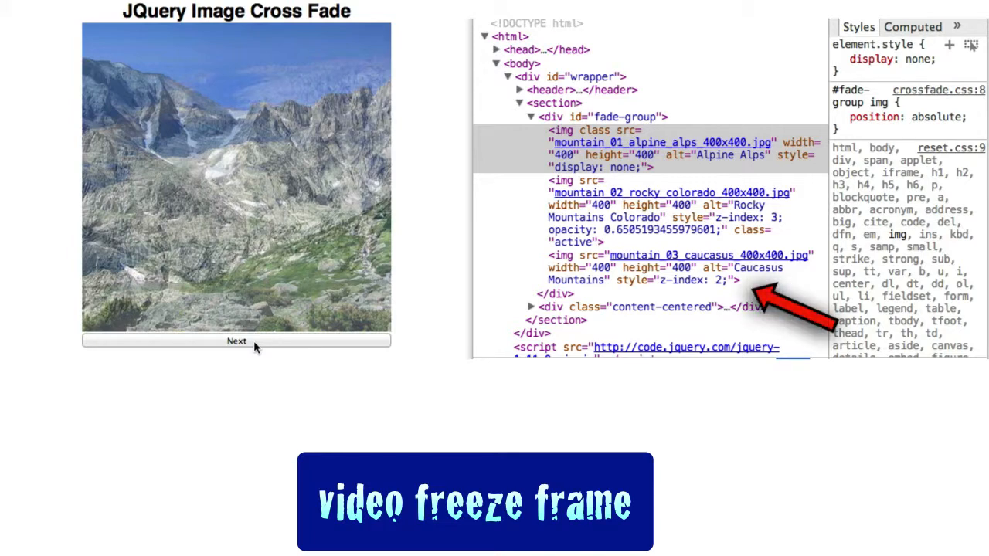
left_click(237, 342)
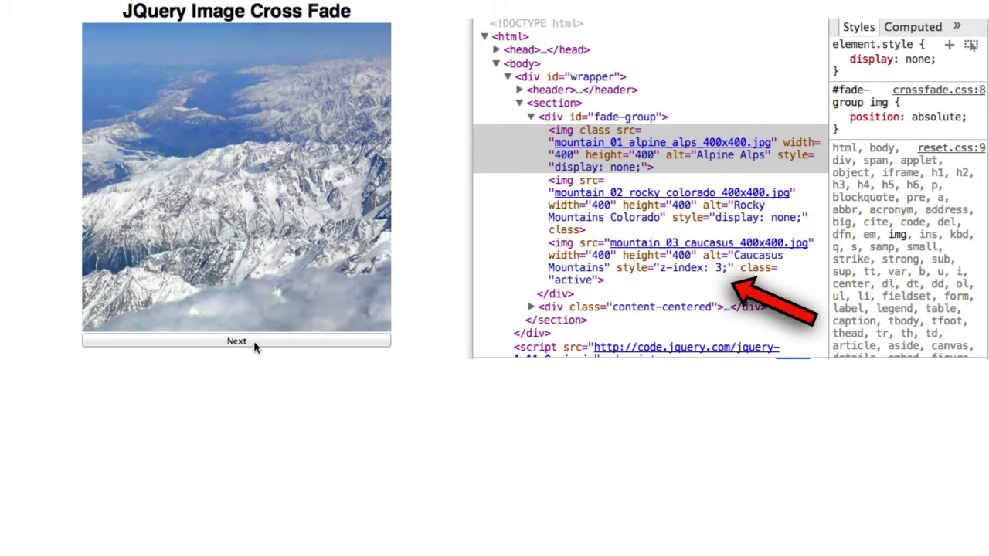
left_click(236, 342)
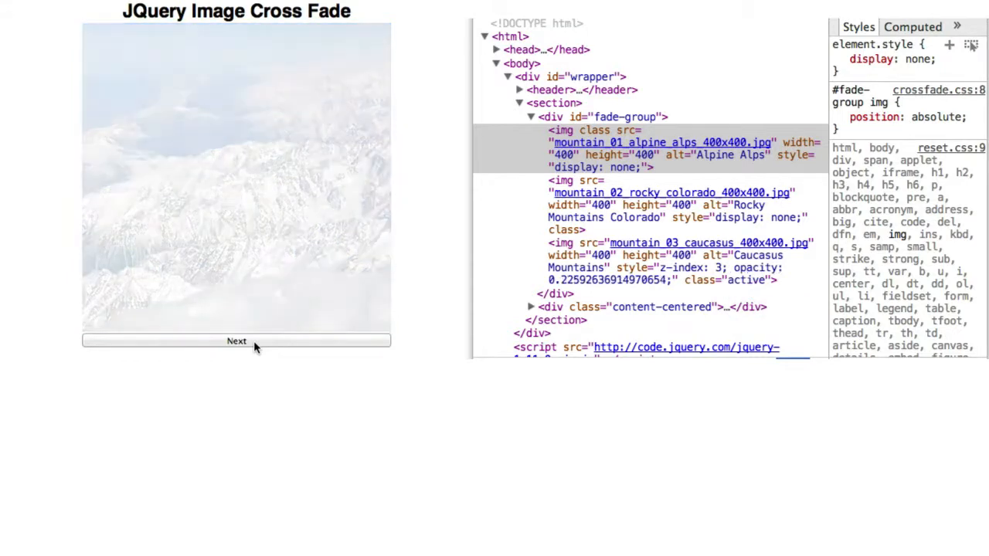
left_click(237, 341)
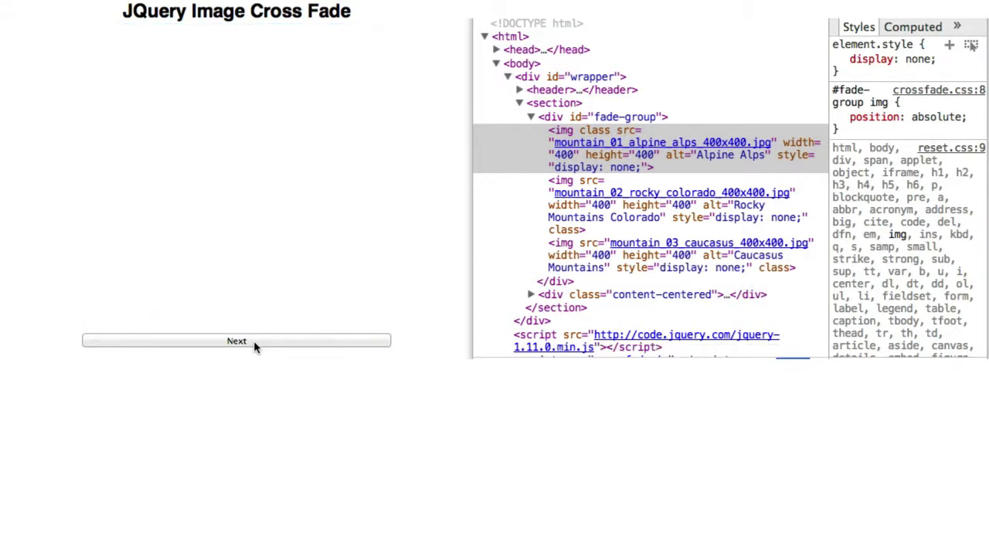